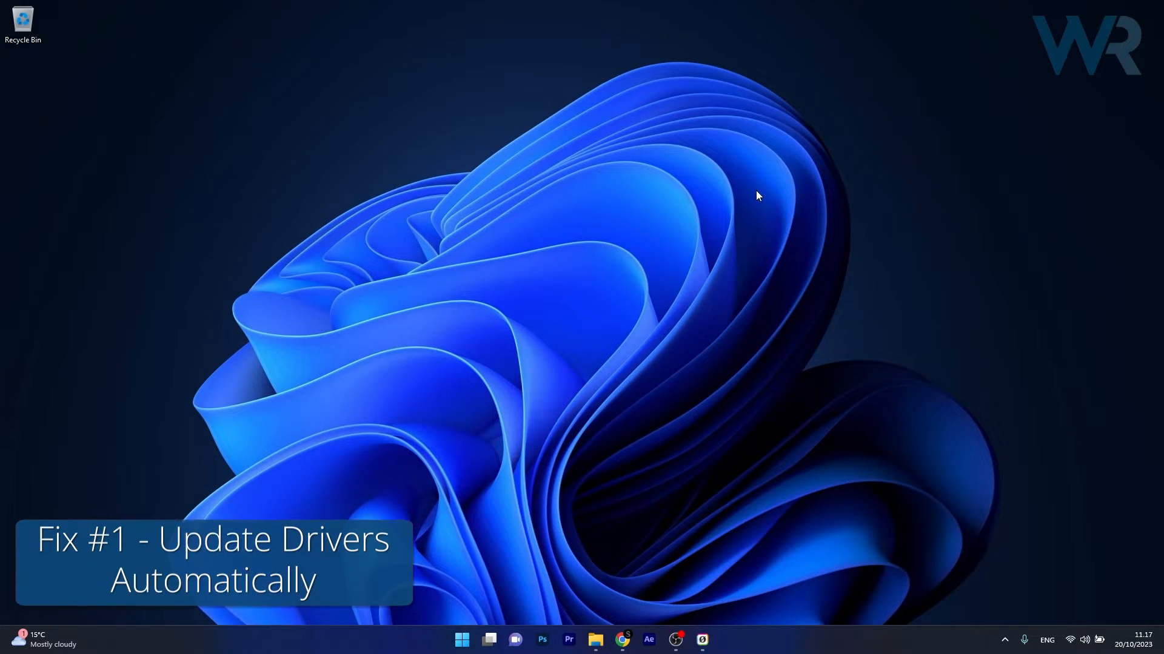
pyautogui.moveTo(687, 302)
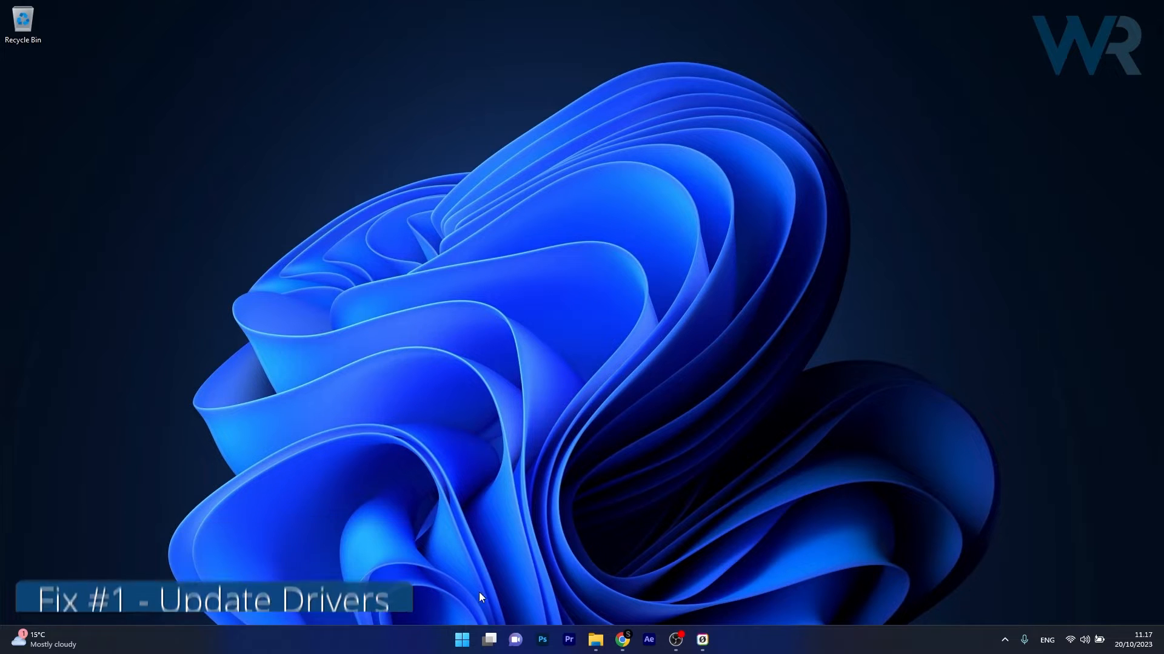
# Step: From Device Manager's Display adaptors, run an automatic driver search for the NVIDIA GeForce RTX 2060
pyautogui.rightClick(462, 640)
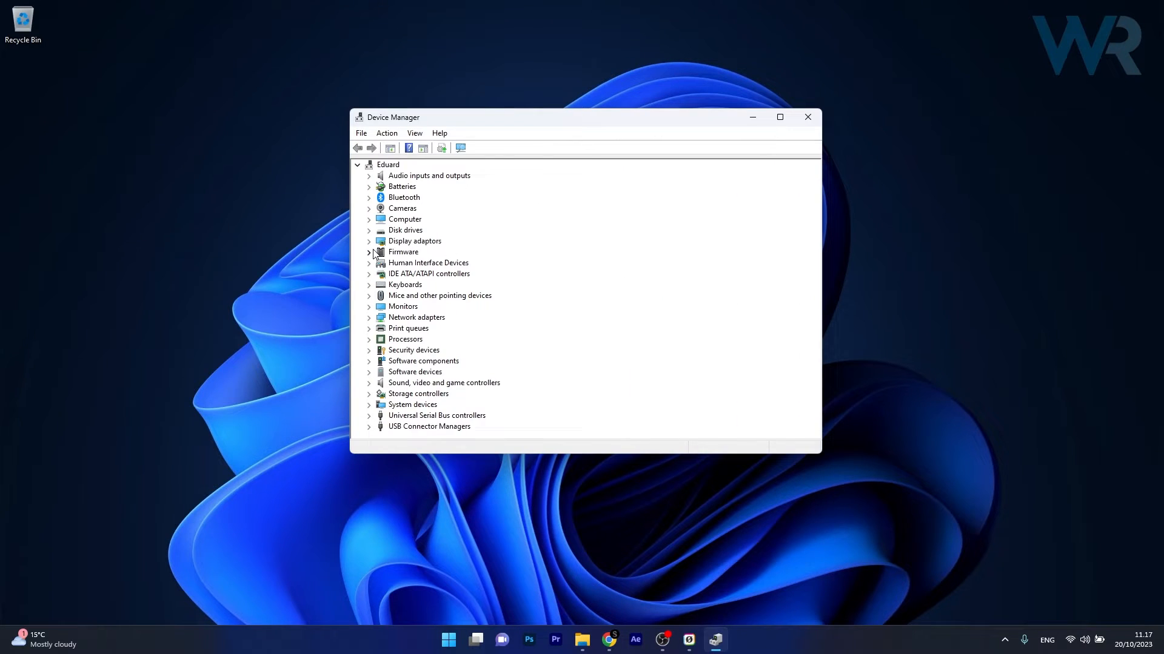
pyautogui.click(368, 240)
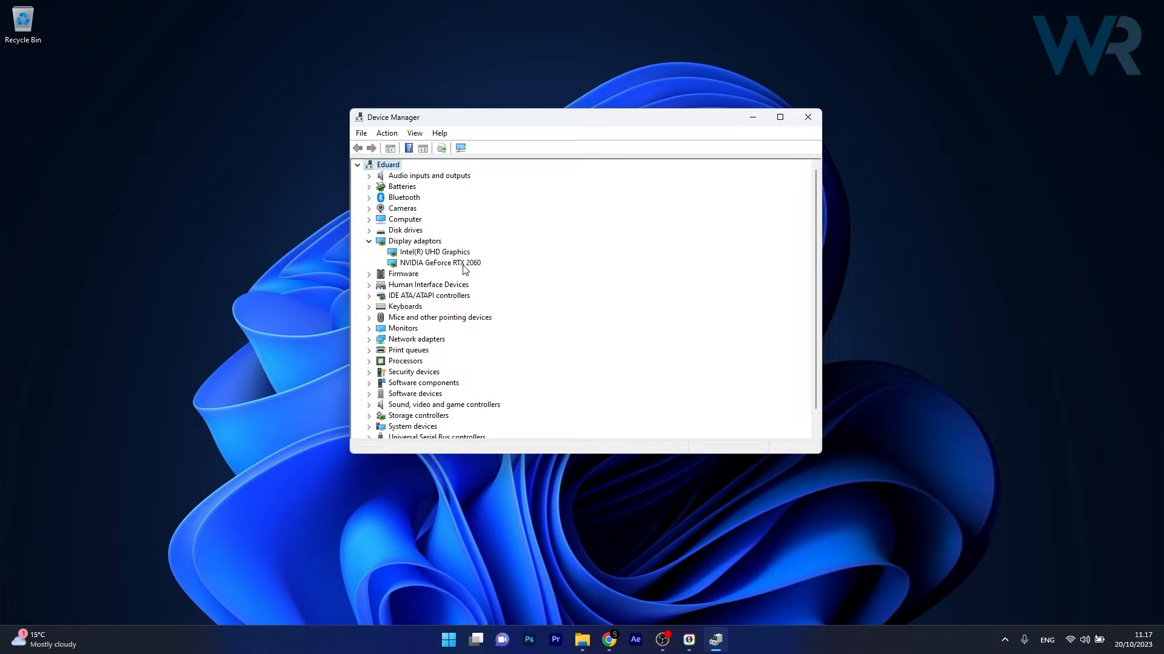
pyautogui.rightClick(439, 263)
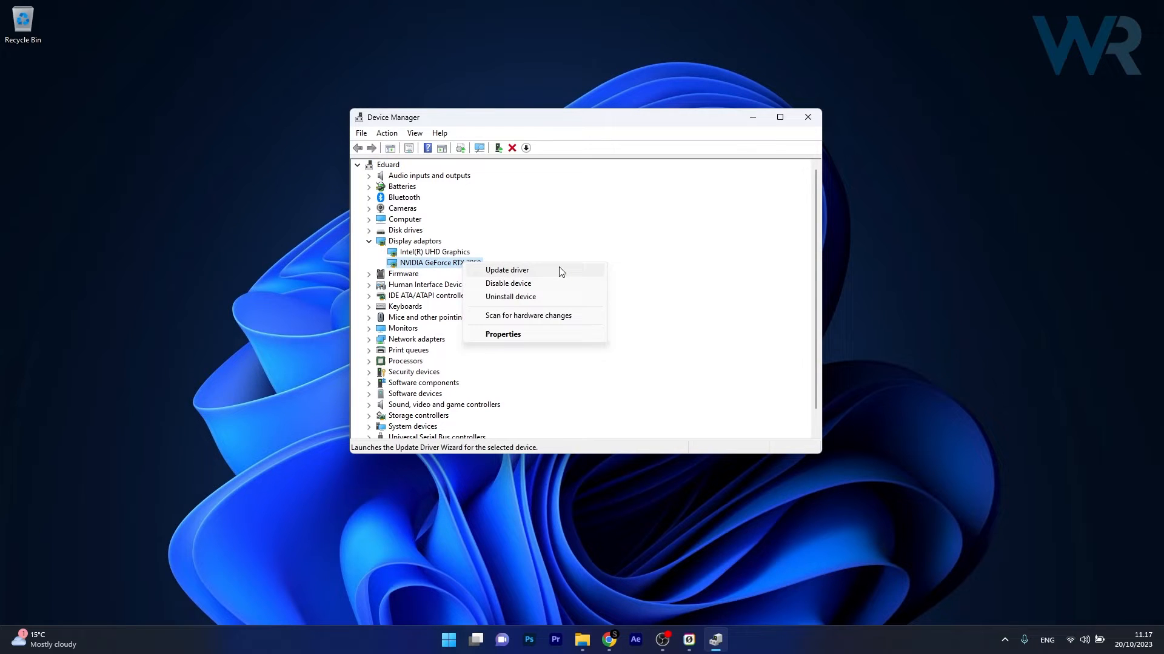
pyautogui.click(507, 269)
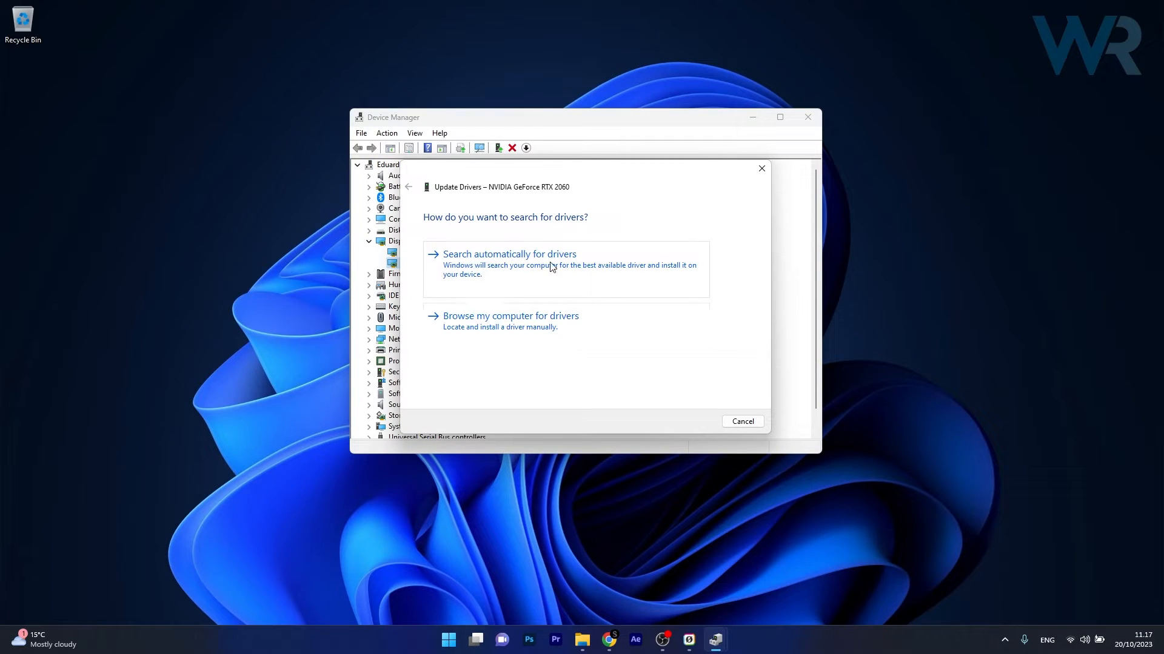
pyautogui.click(509, 253)
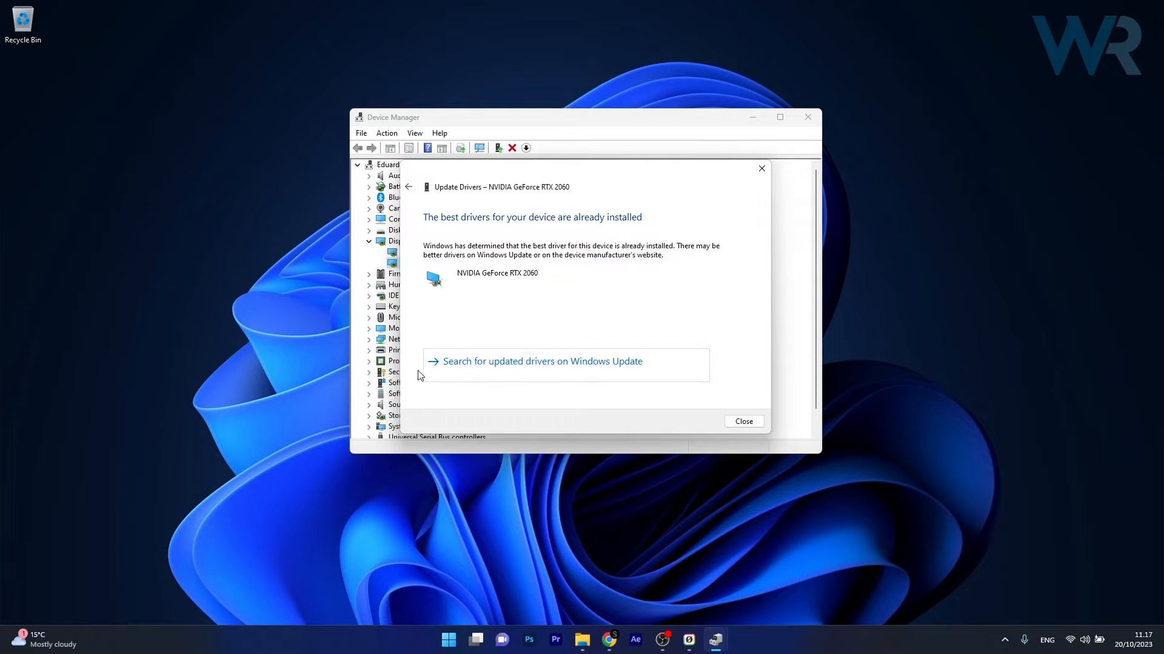
pyautogui.moveTo(625, 369)
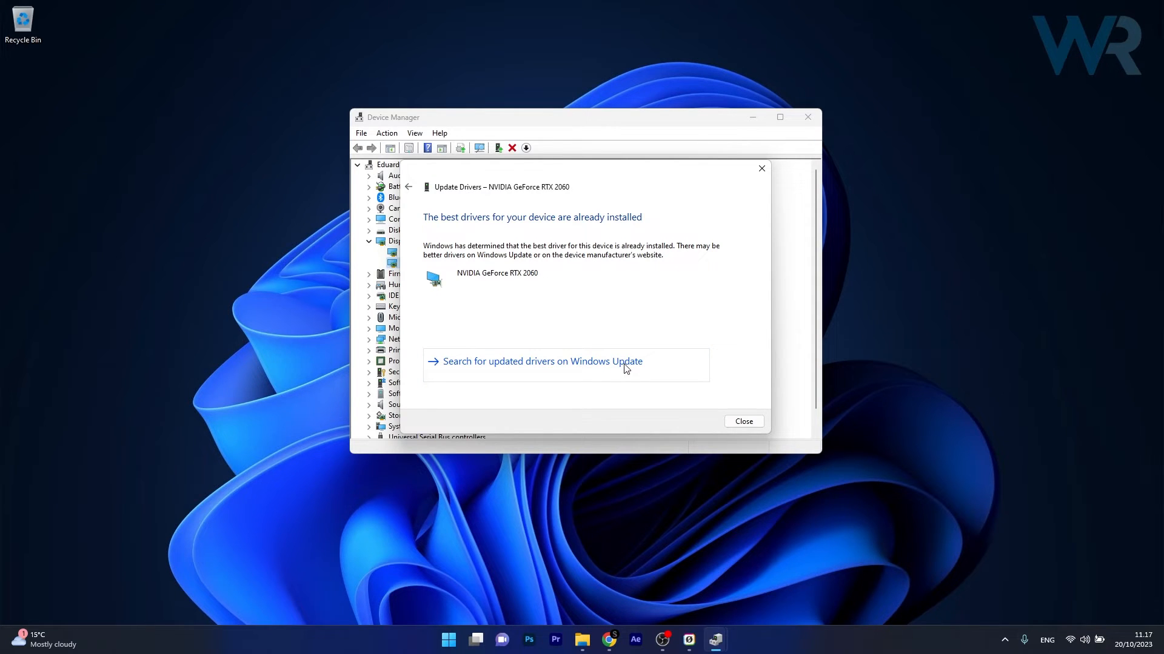
# Step: Search Windows Update for newer drivers, confirm it is up to date, and close Device Manager
pyautogui.click(541, 361)
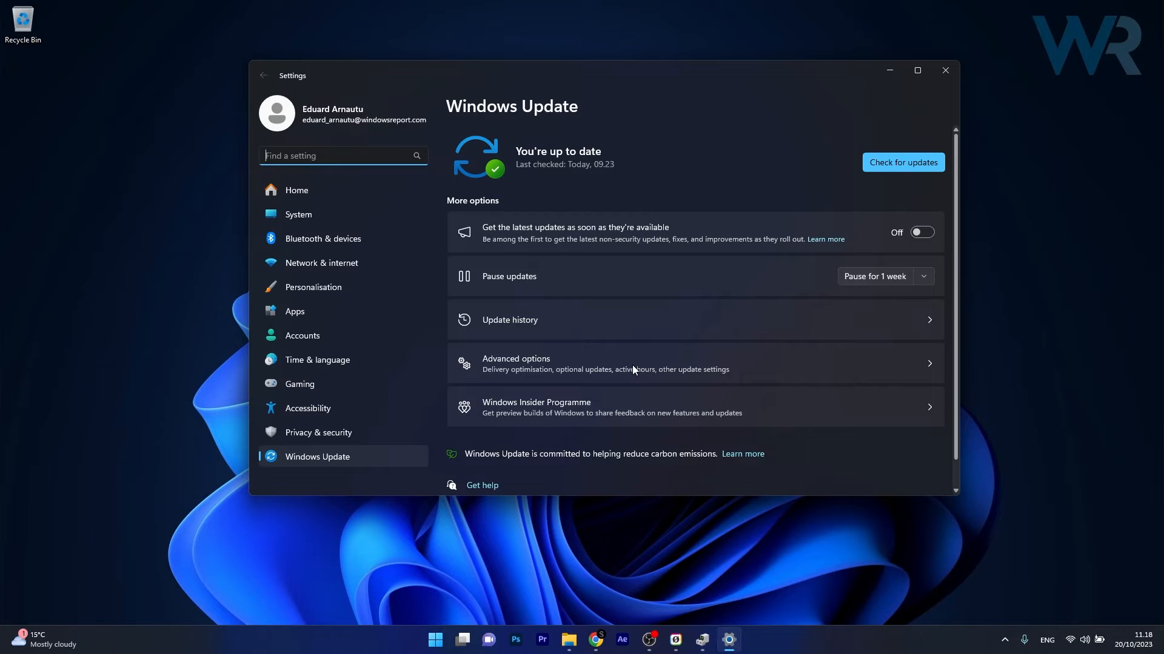
pyautogui.moveTo(474, 273)
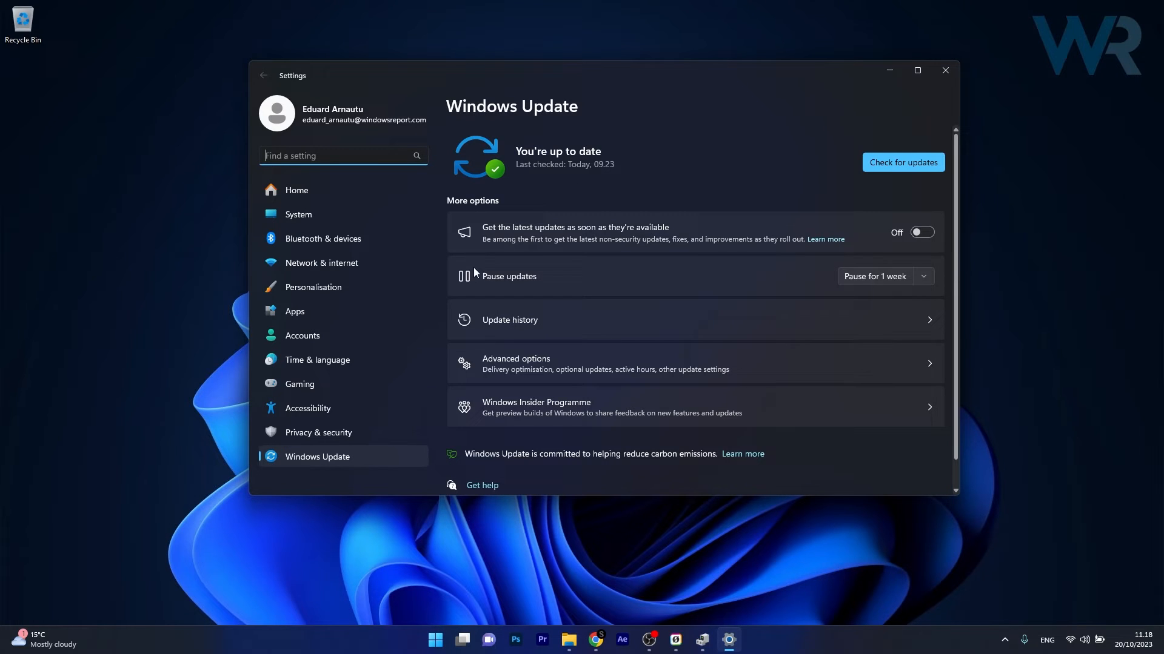
pyautogui.moveTo(827, 127)
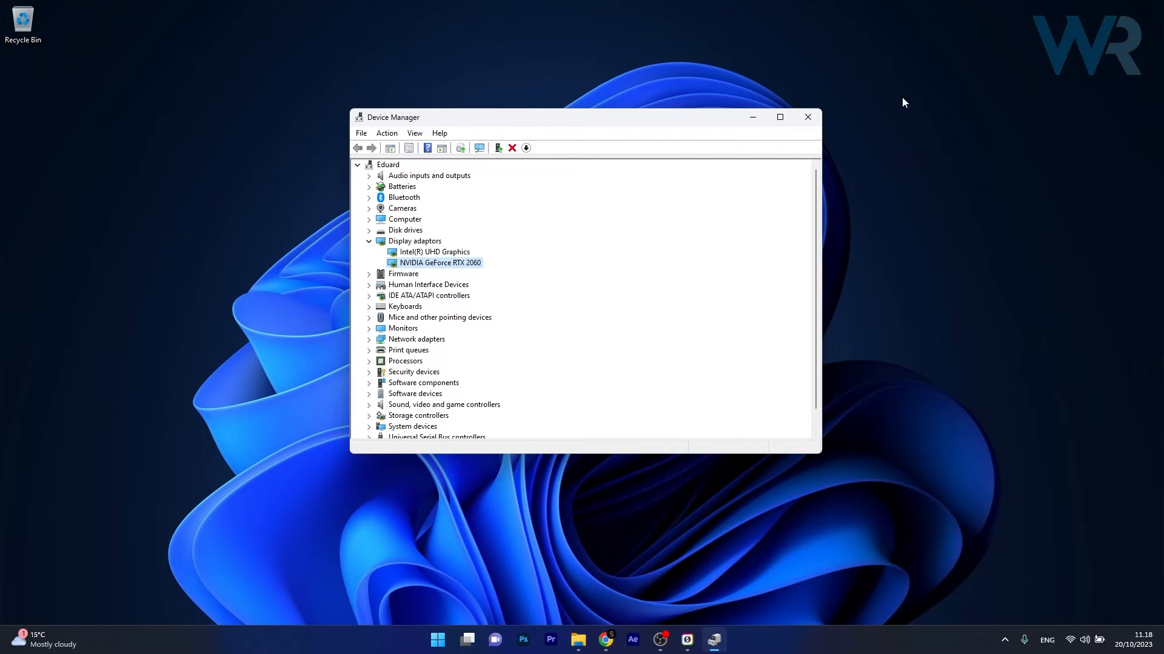
pyautogui.click(807, 117)
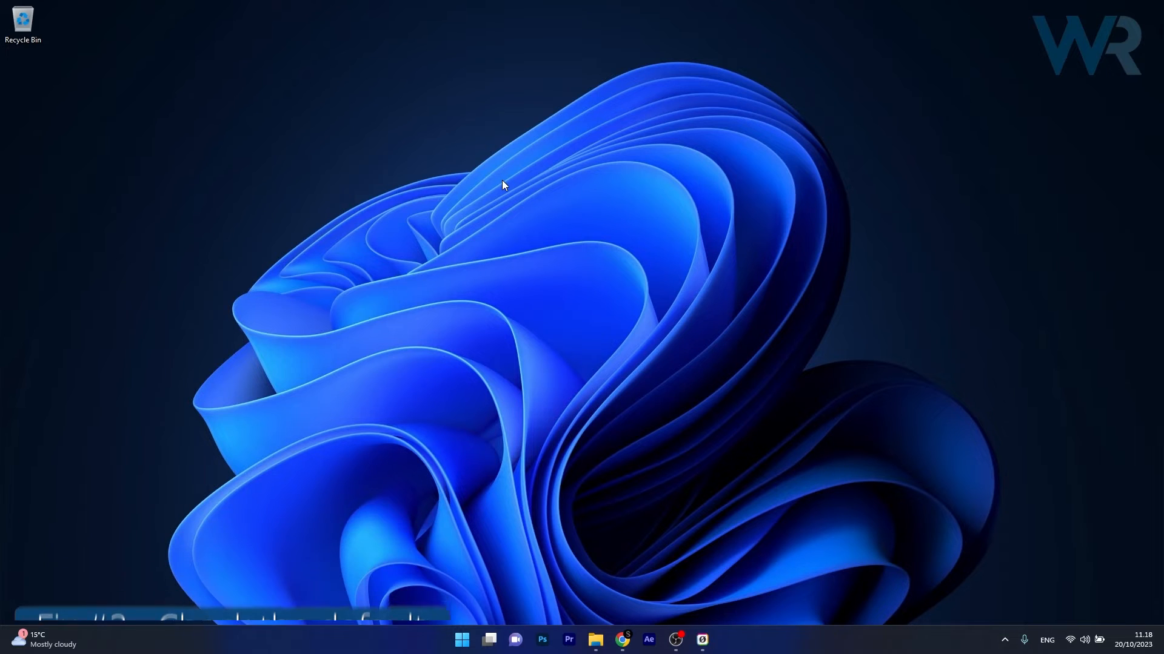
# Step: From the desktop menu, confirm Display resolution is 1920 × 1080 (Recommended) and close Settings
pyautogui.rightClick(502, 184)
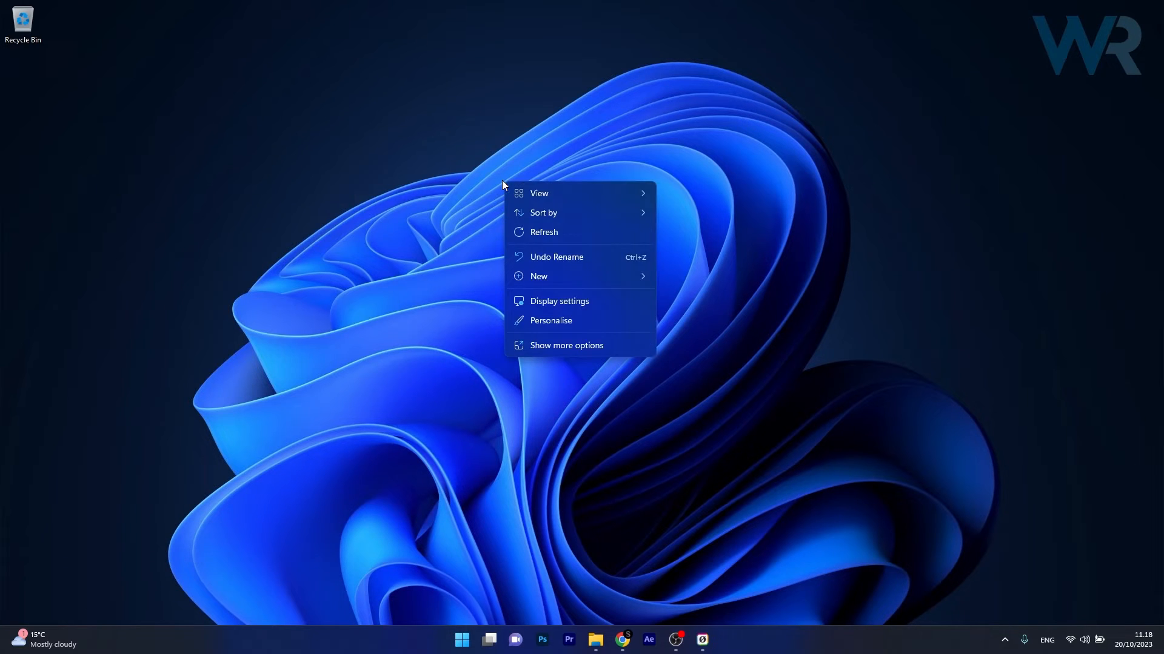
pyautogui.moveTo(597, 303)
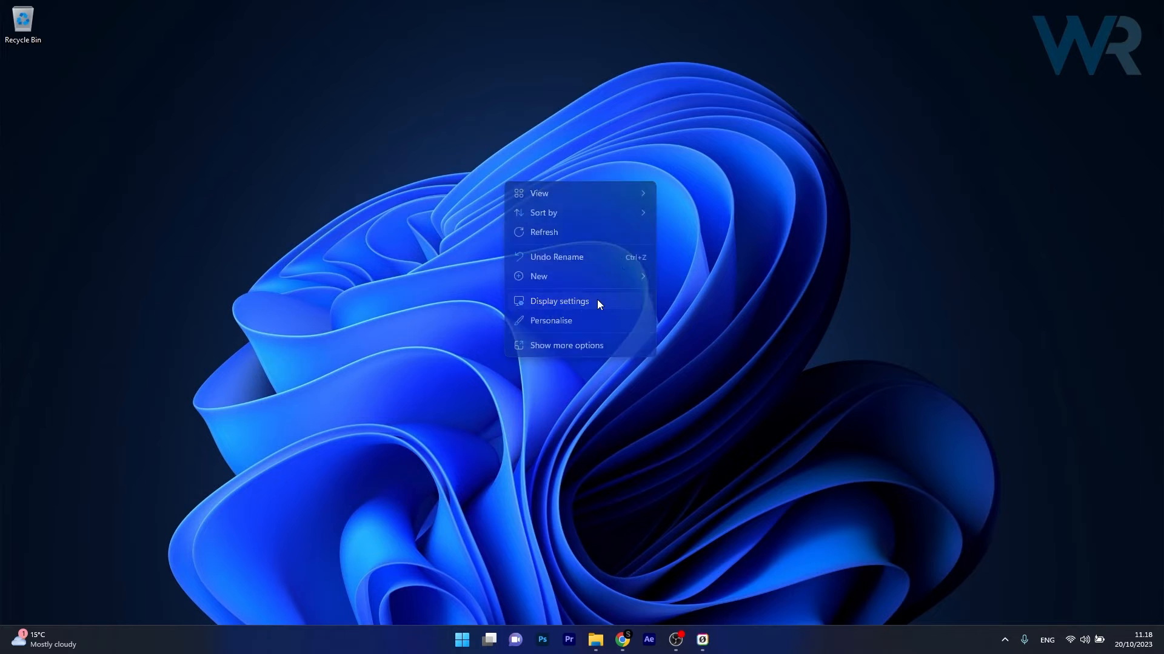
pyautogui.click(559, 302)
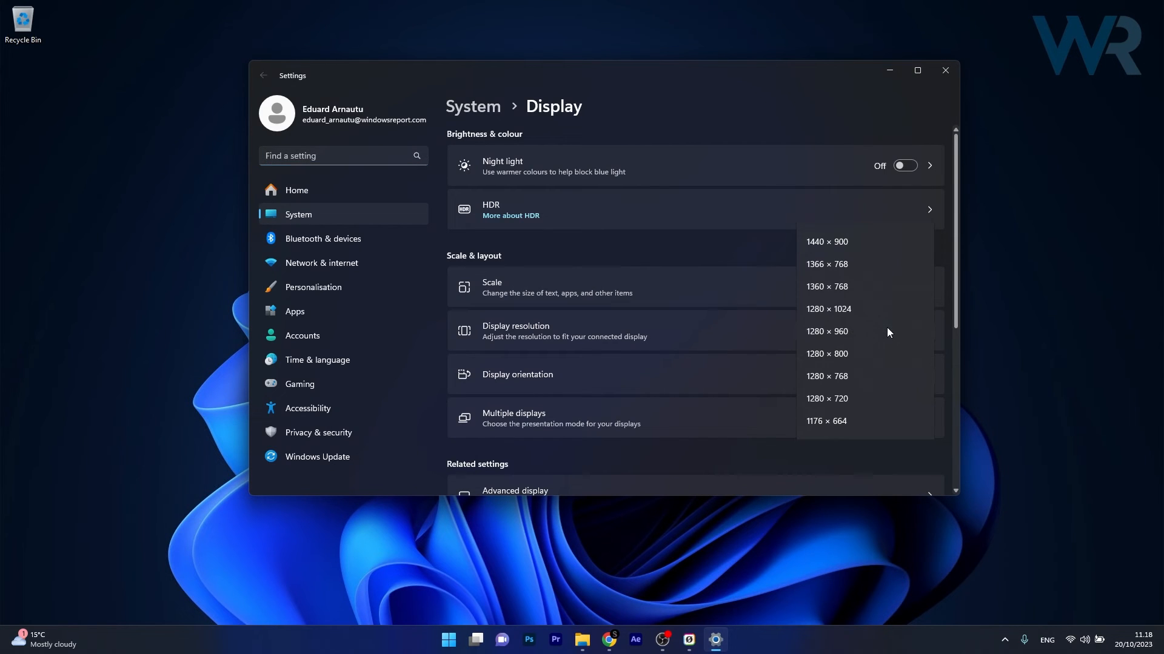
pyautogui.scroll(3)
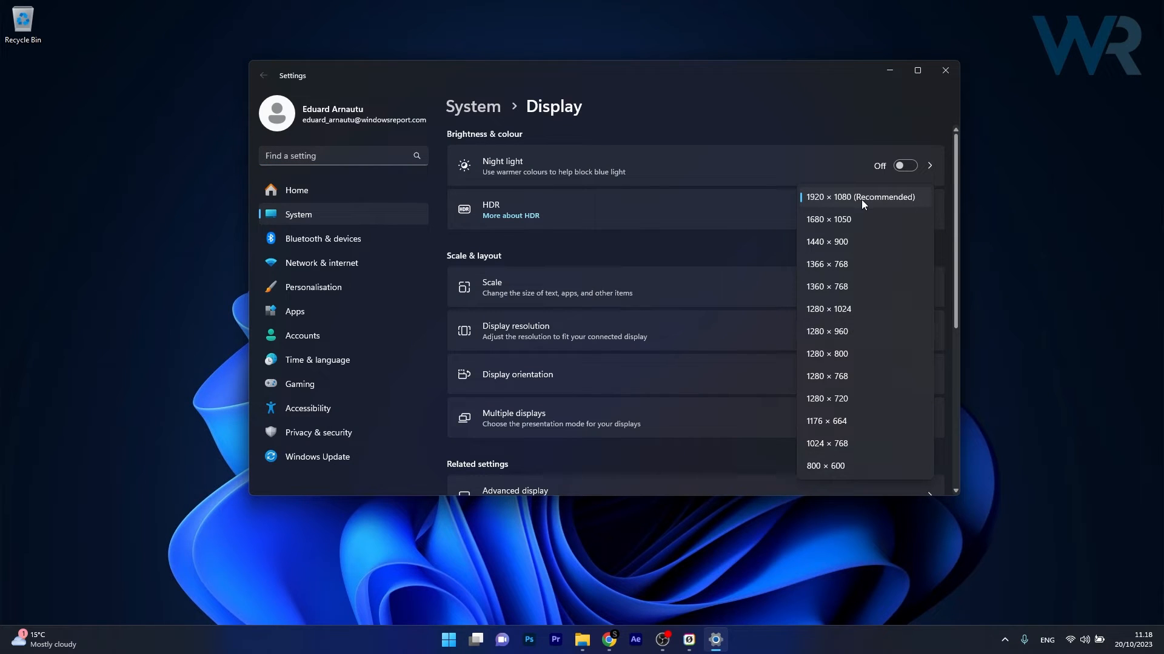
pyautogui.moveTo(841, 223)
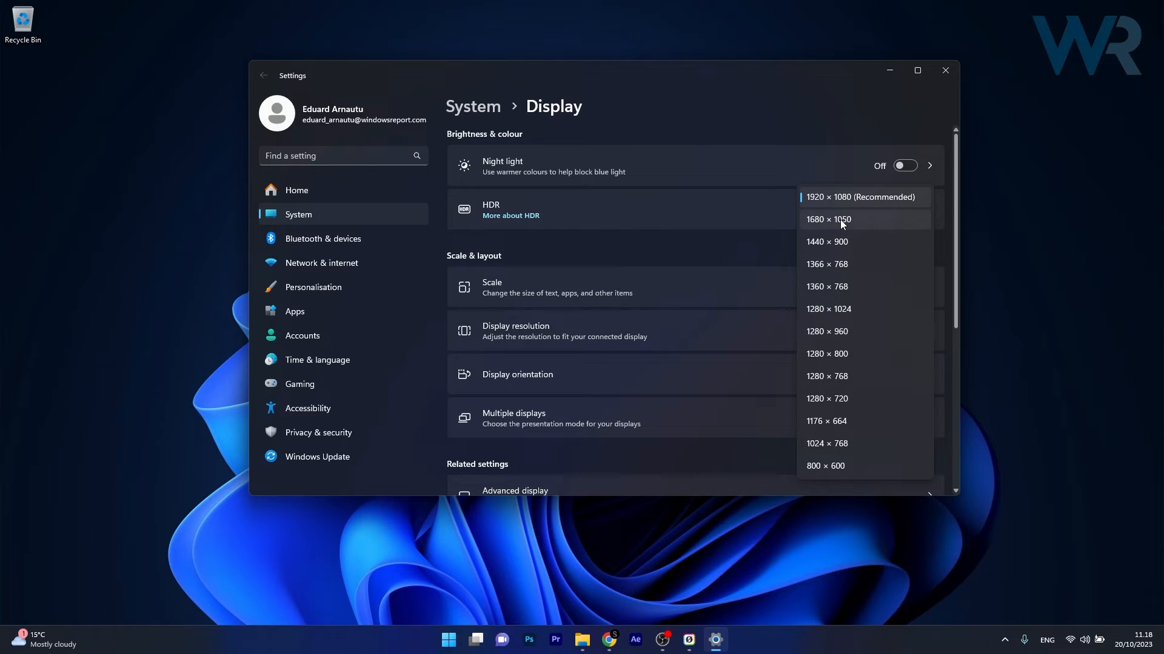
pyautogui.moveTo(831, 198)
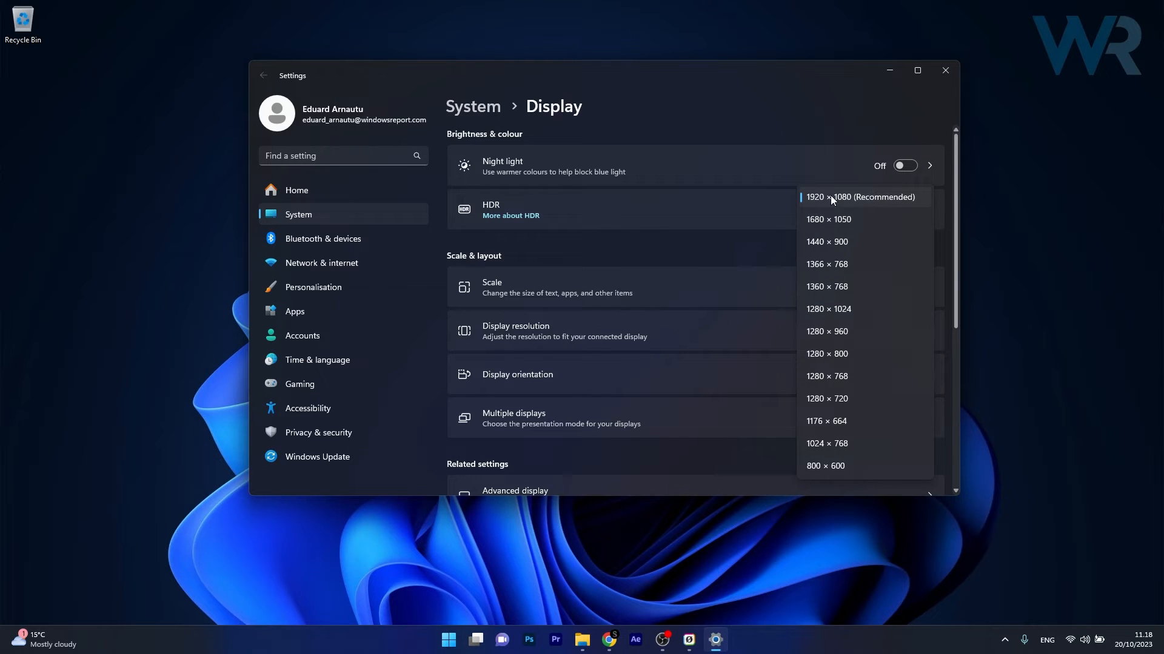
pyautogui.click(859, 197)
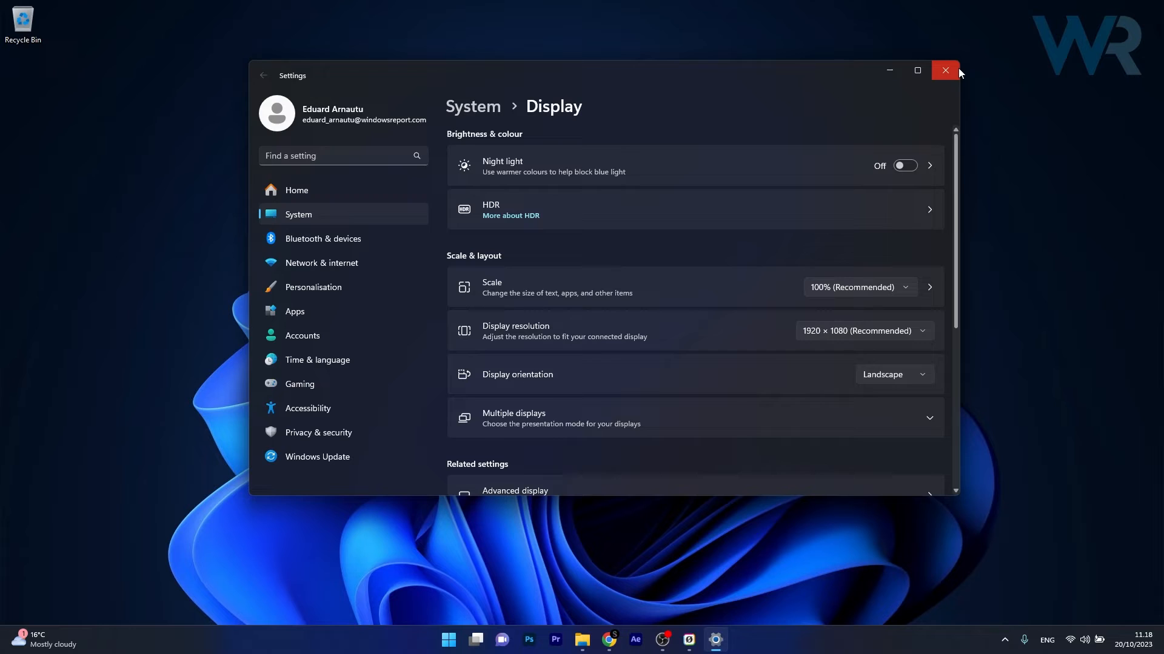
pyautogui.click(944, 70)
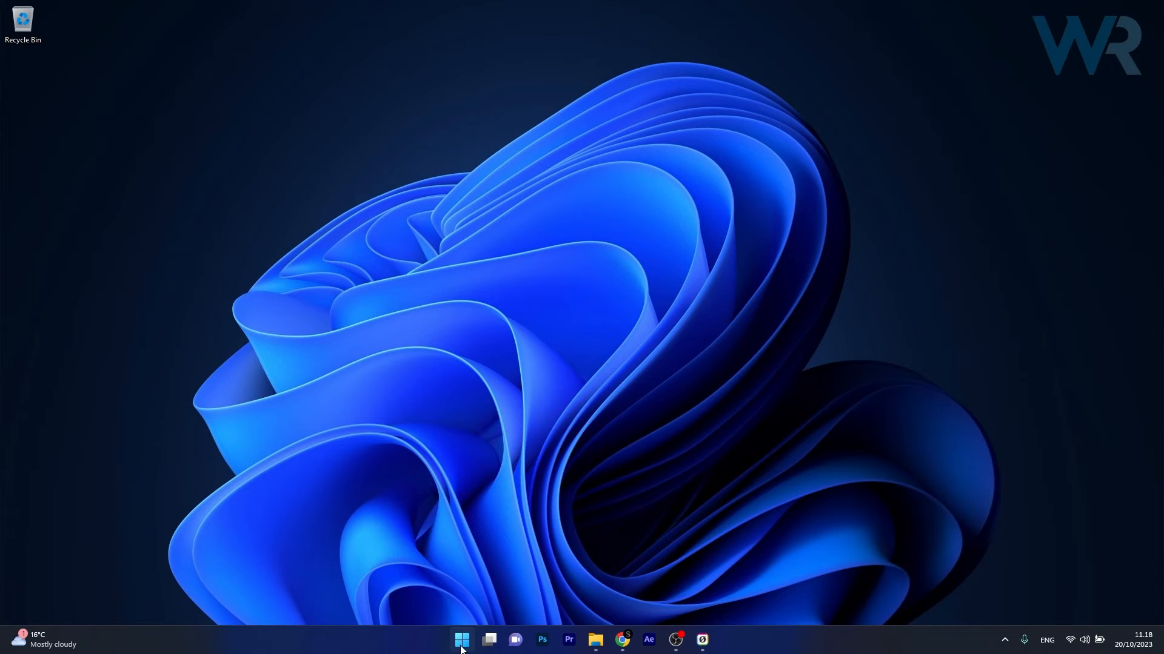
pyautogui.rightClick(460, 640)
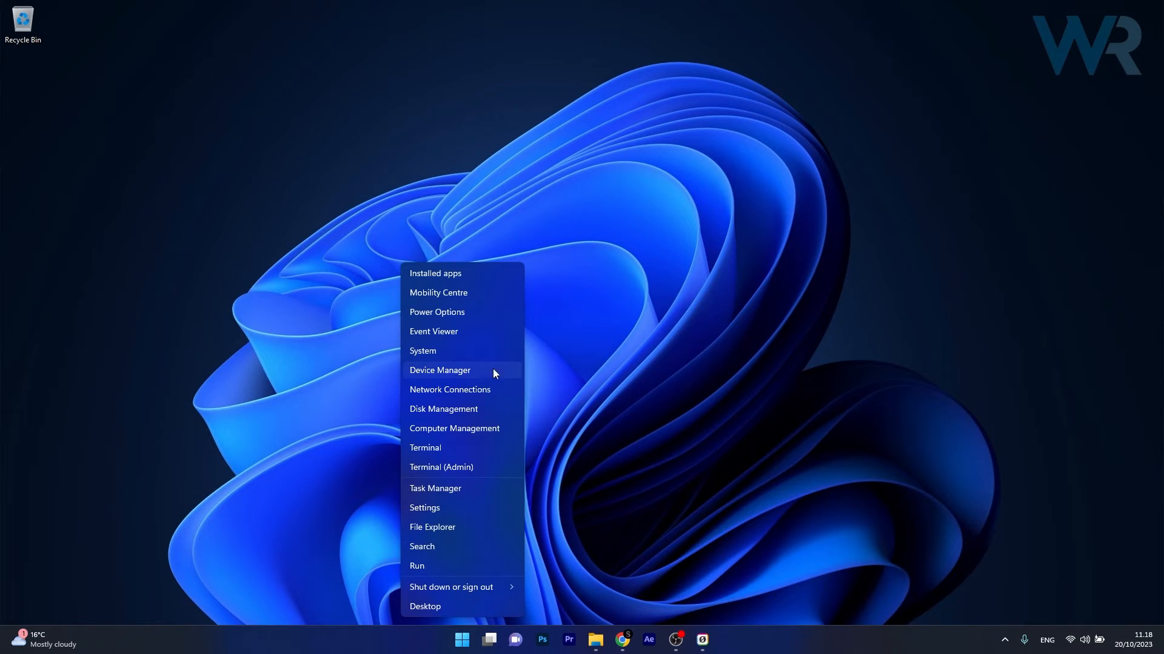
pyautogui.click(439, 371)
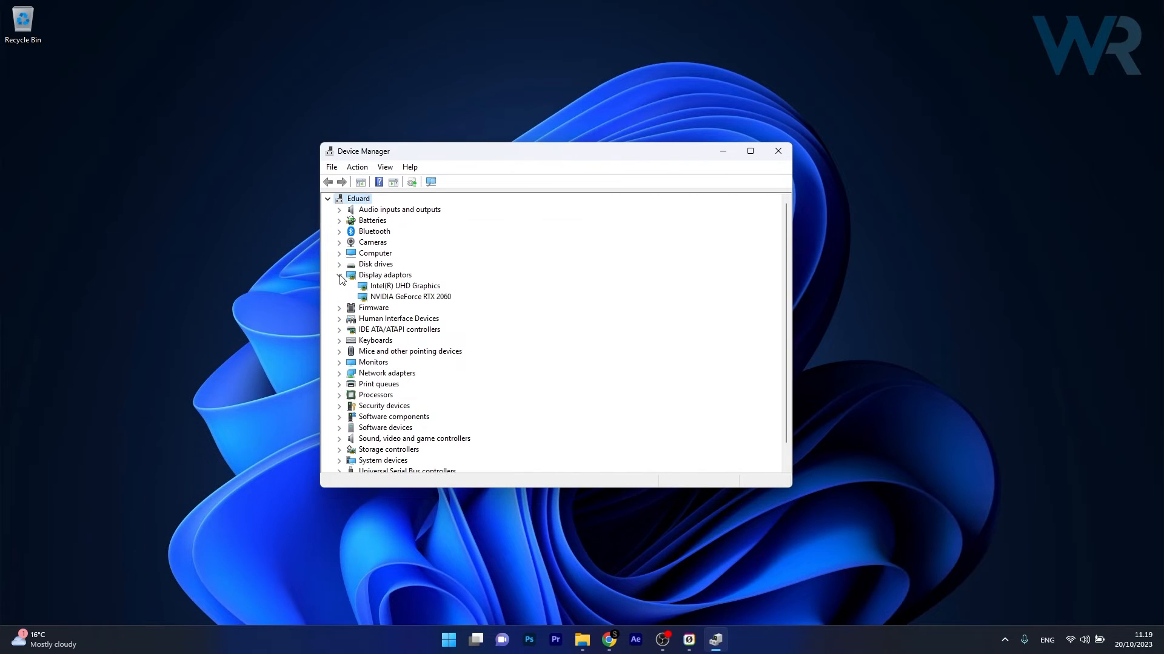
pyautogui.rightClick(410, 296)
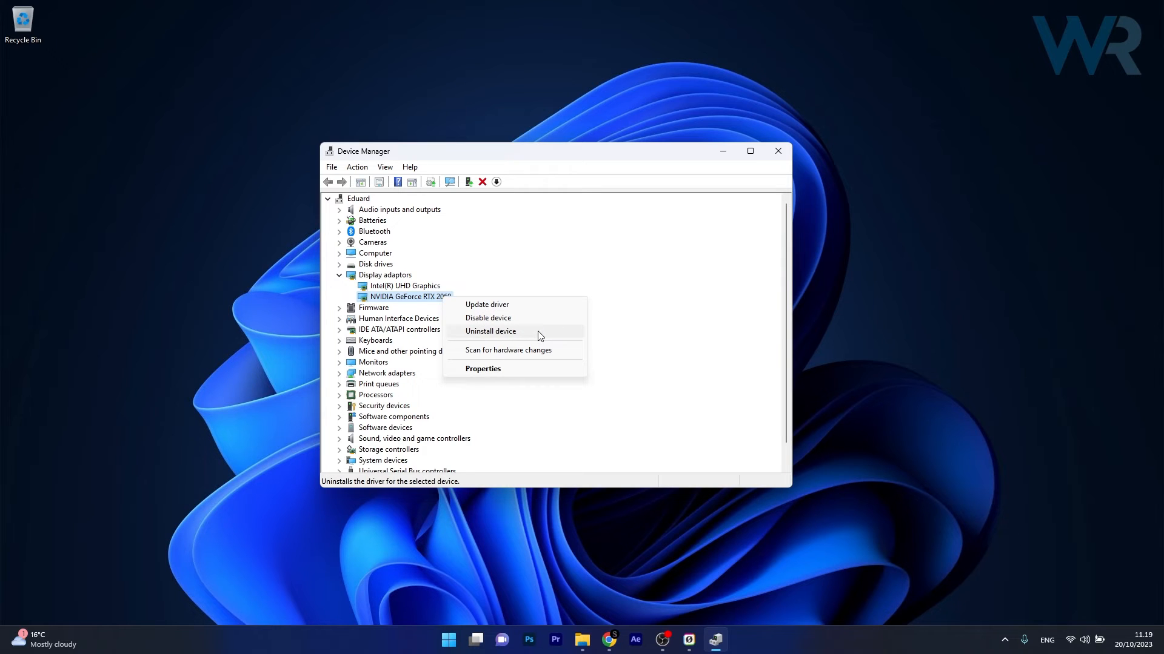
pyautogui.click(489, 330)
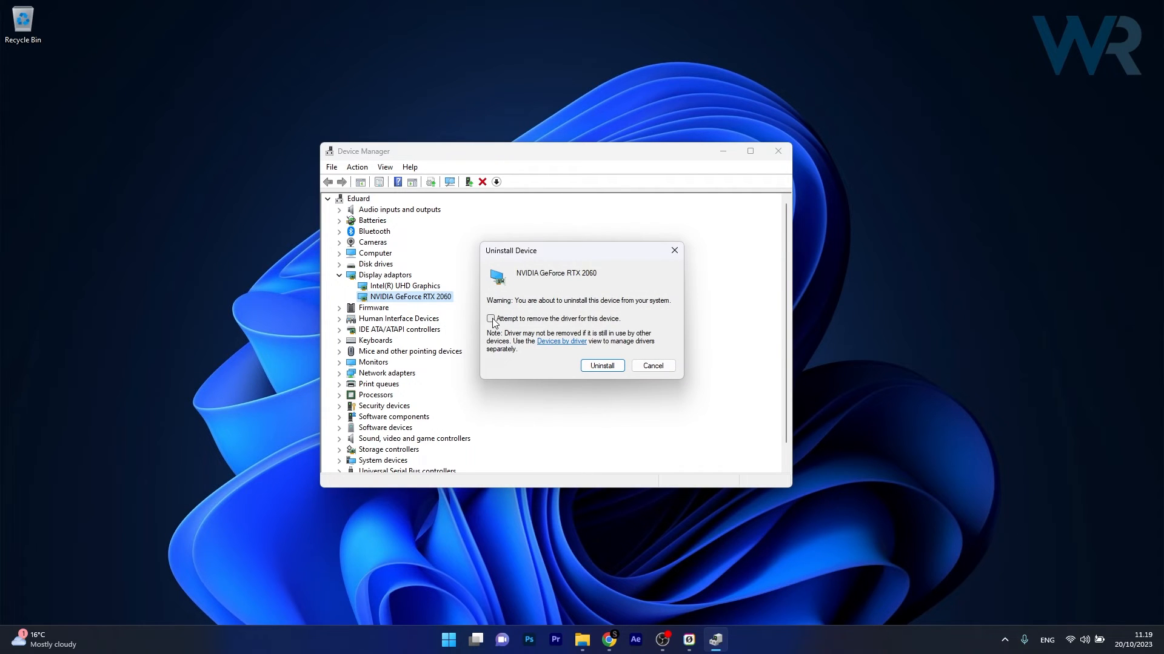
pyautogui.click(489, 318)
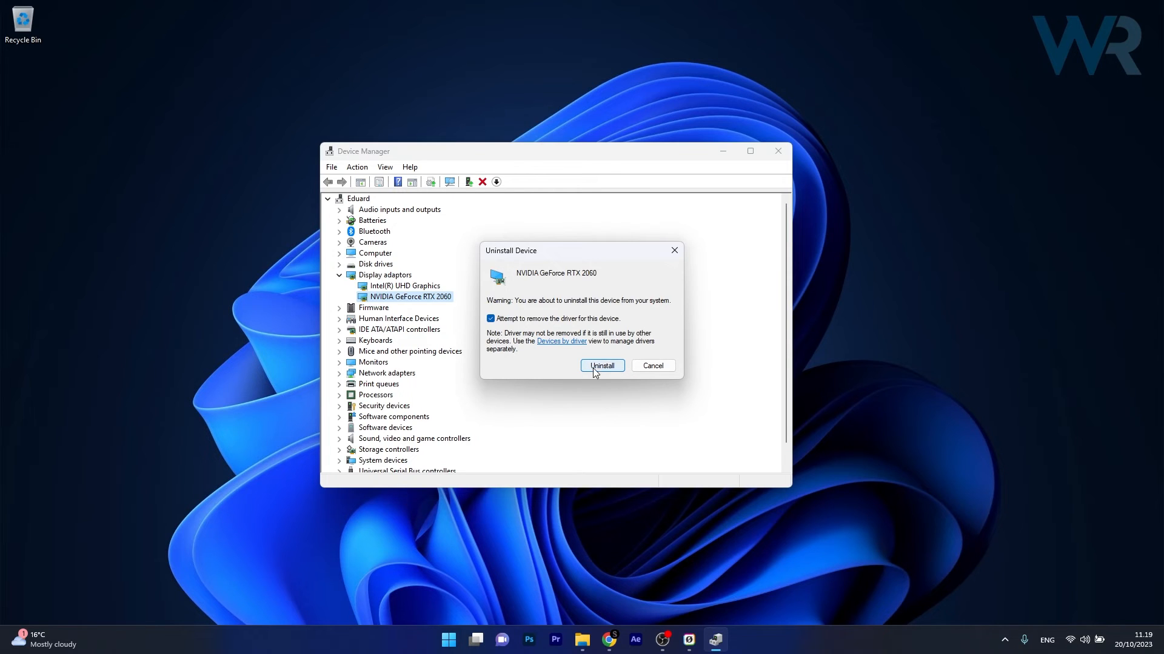
pyautogui.moveTo(606, 368)
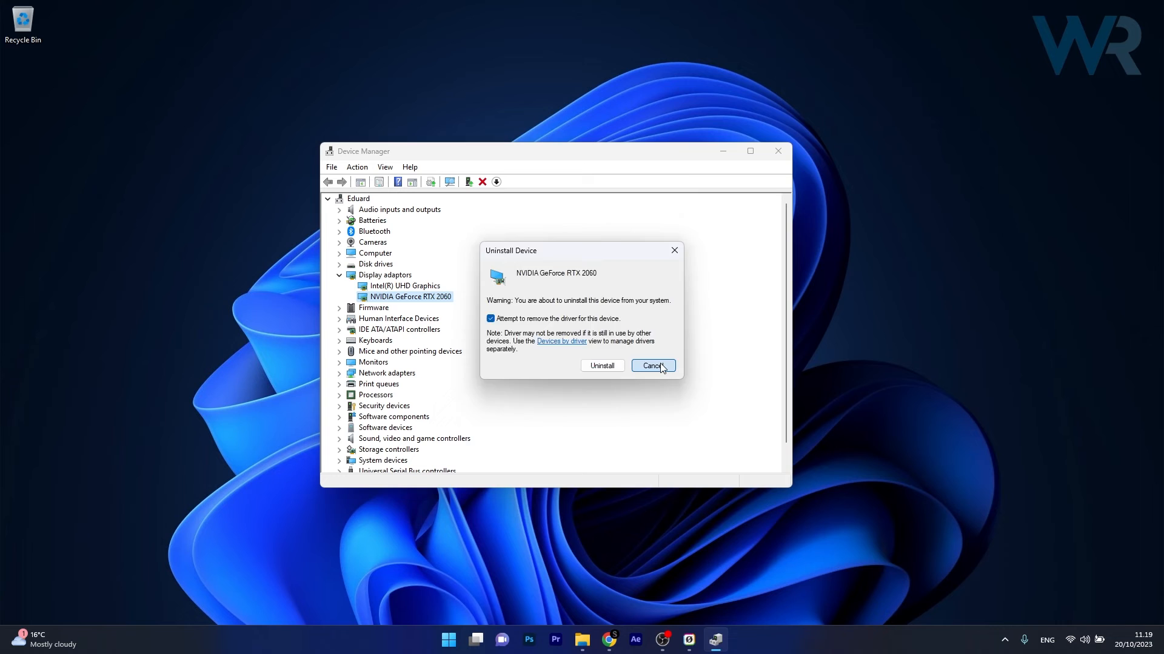
pyautogui.click(652, 365)
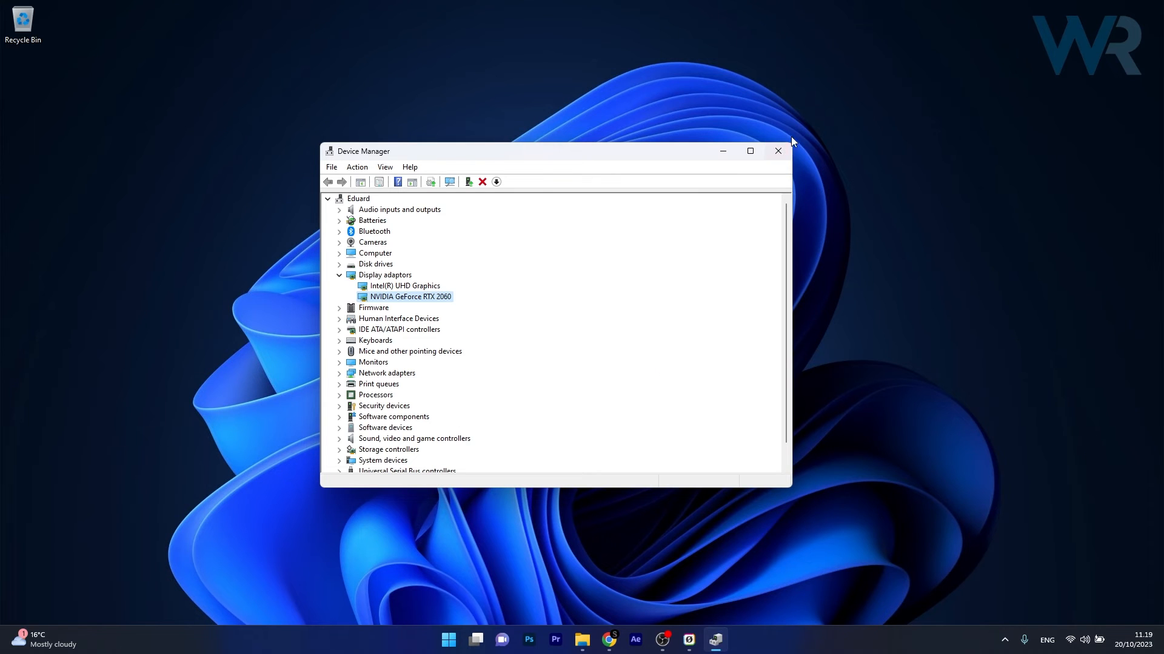
pyautogui.click(777, 150)
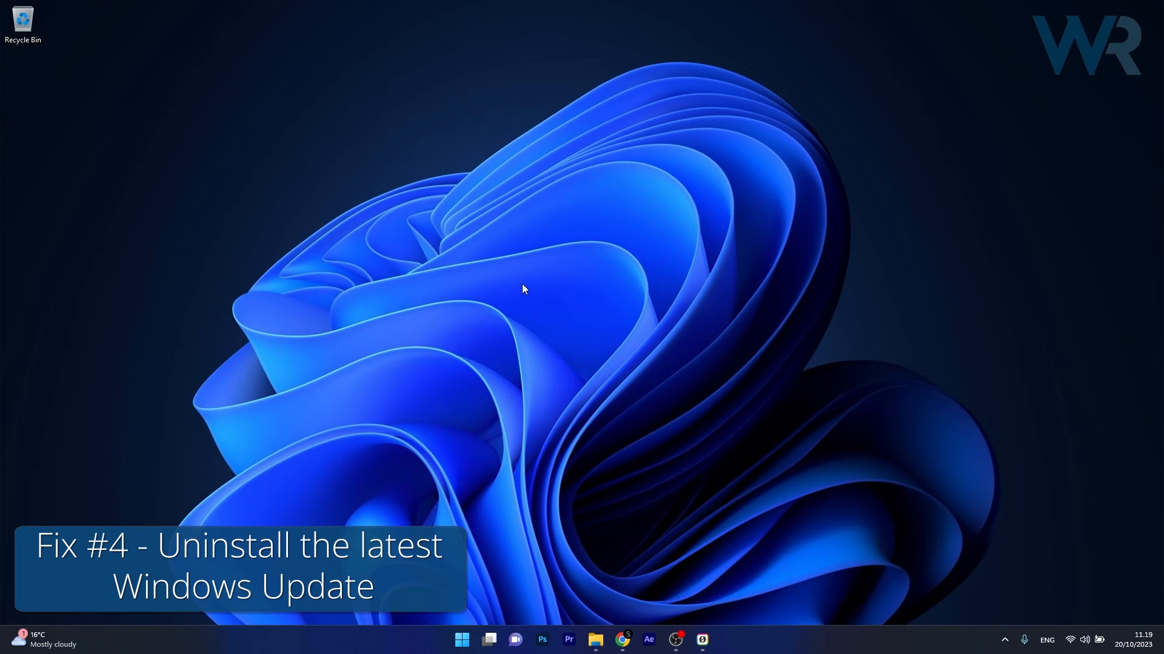
# Step: Via Start and Settings, reach Windows Update > Update history > Uninstall updates listing three updates
pyautogui.click(461, 640)
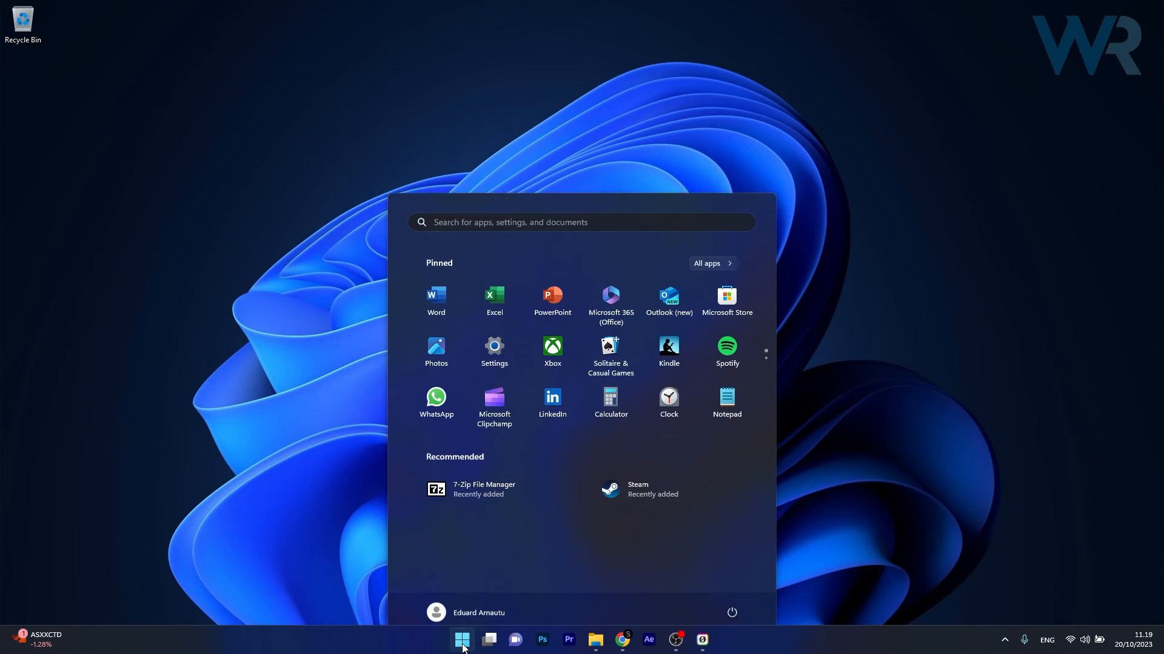
pyautogui.click(493, 348)
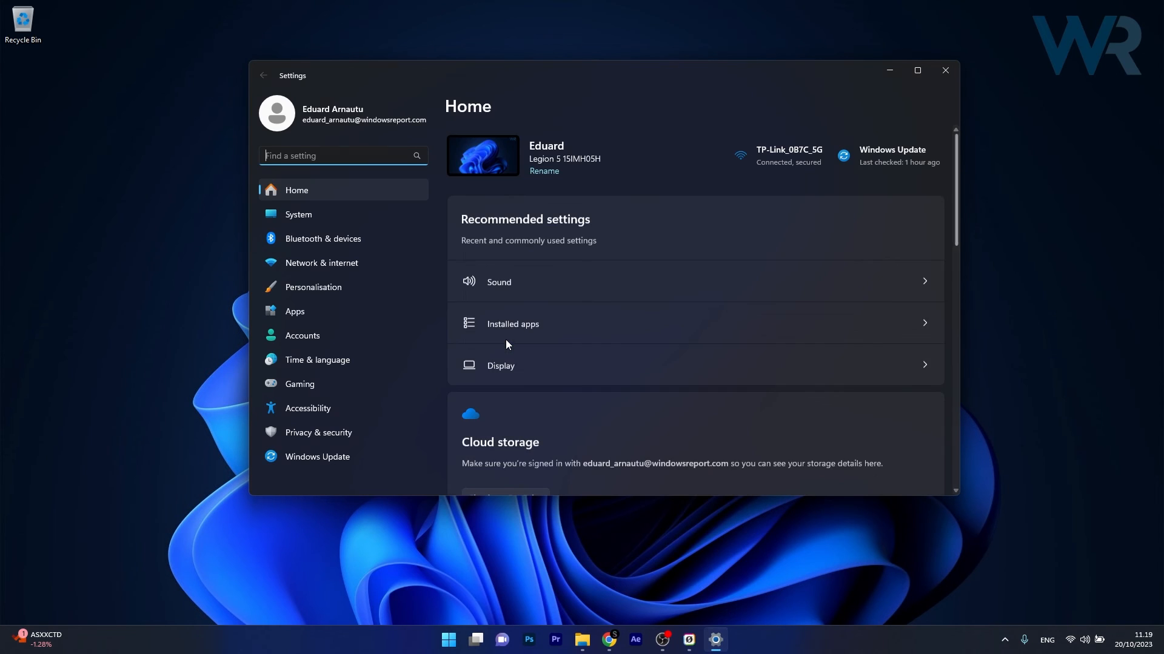
pyautogui.click(316, 457)
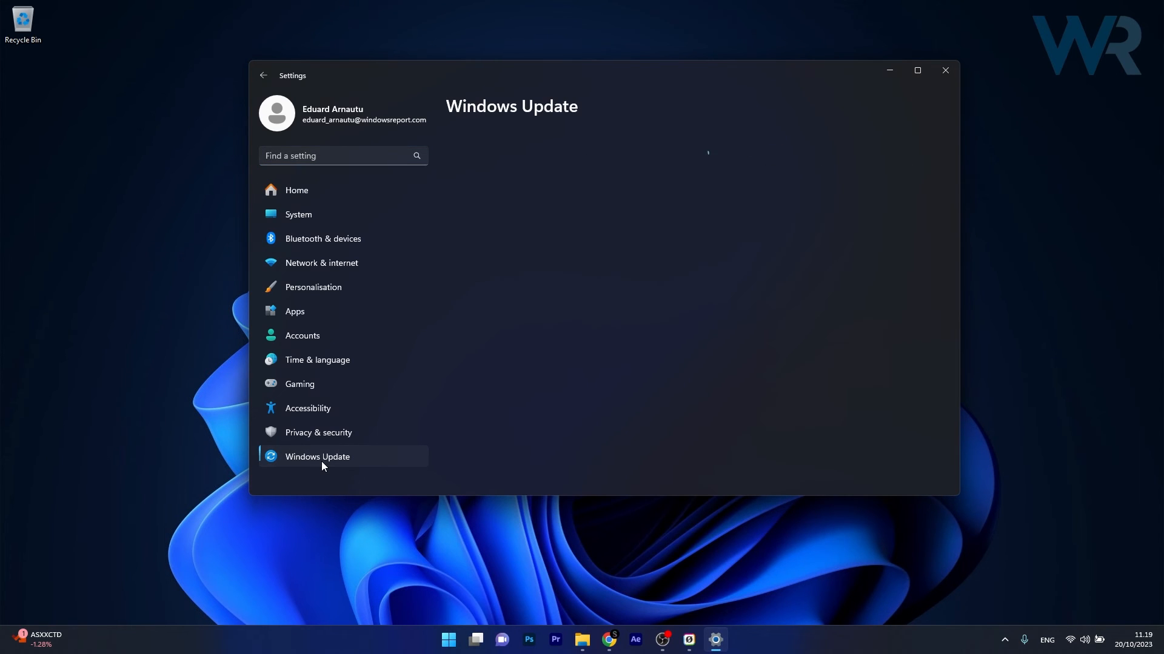
pyautogui.click(316, 457)
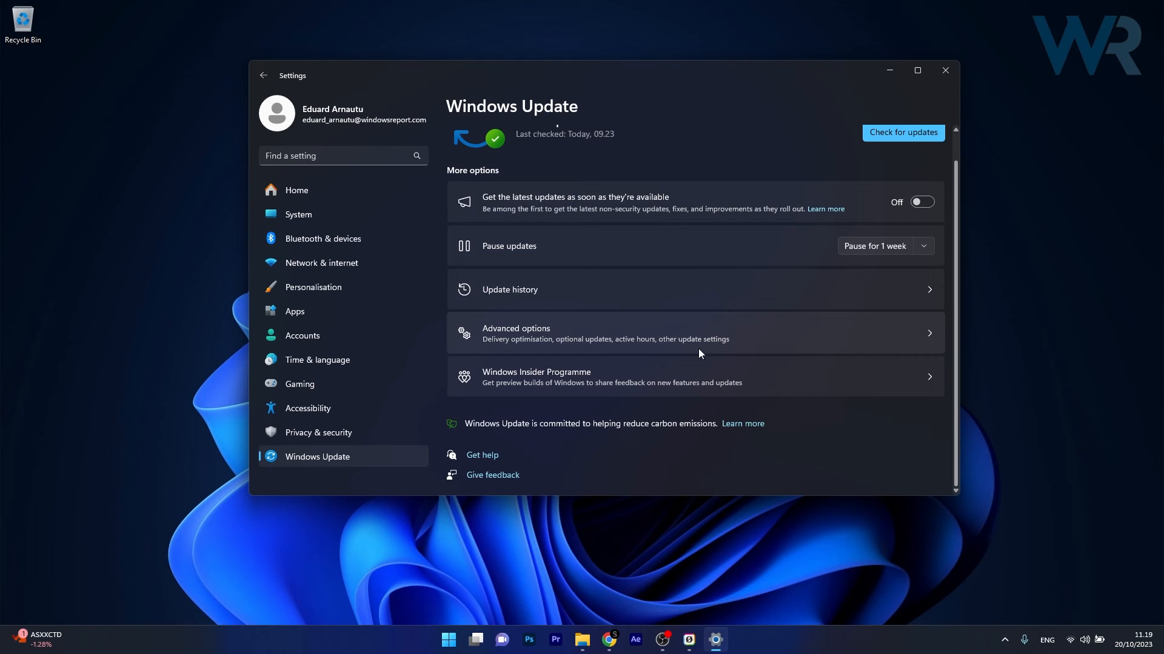
pyautogui.click(509, 290)
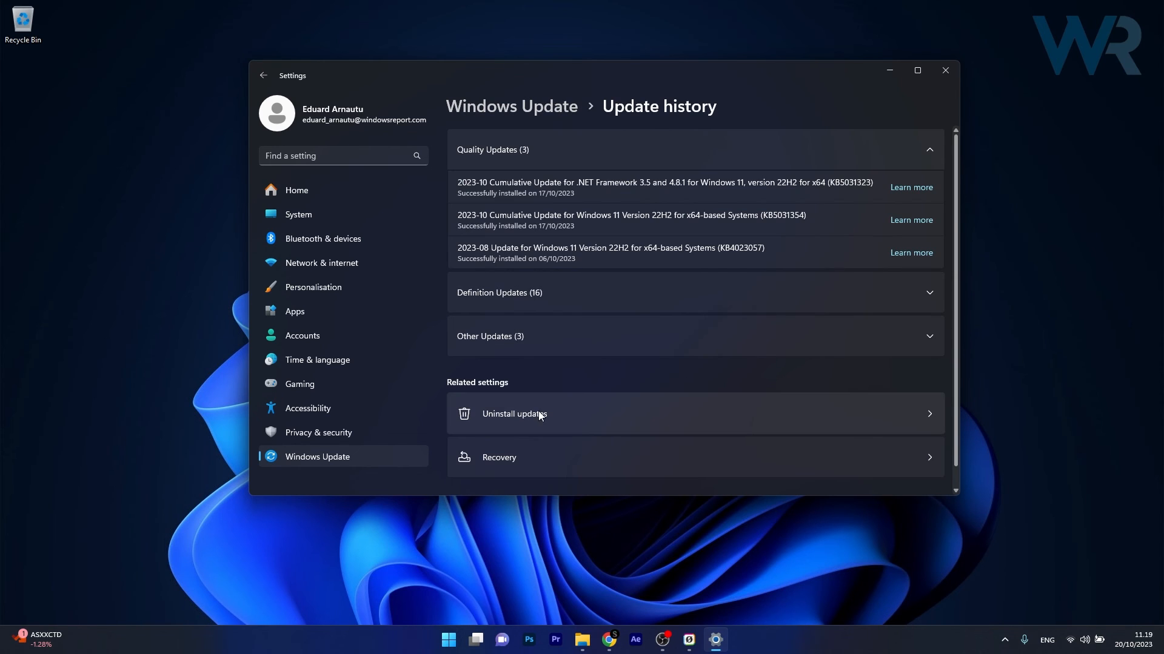
pyautogui.moveTo(735, 413)
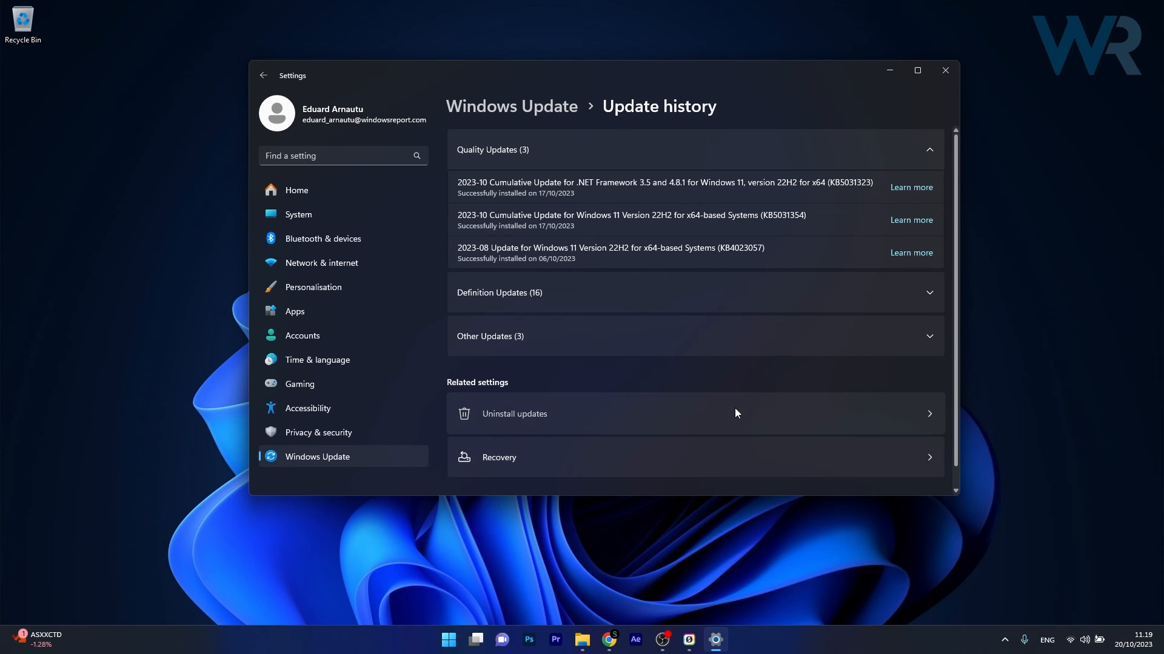
pyautogui.click(514, 413)
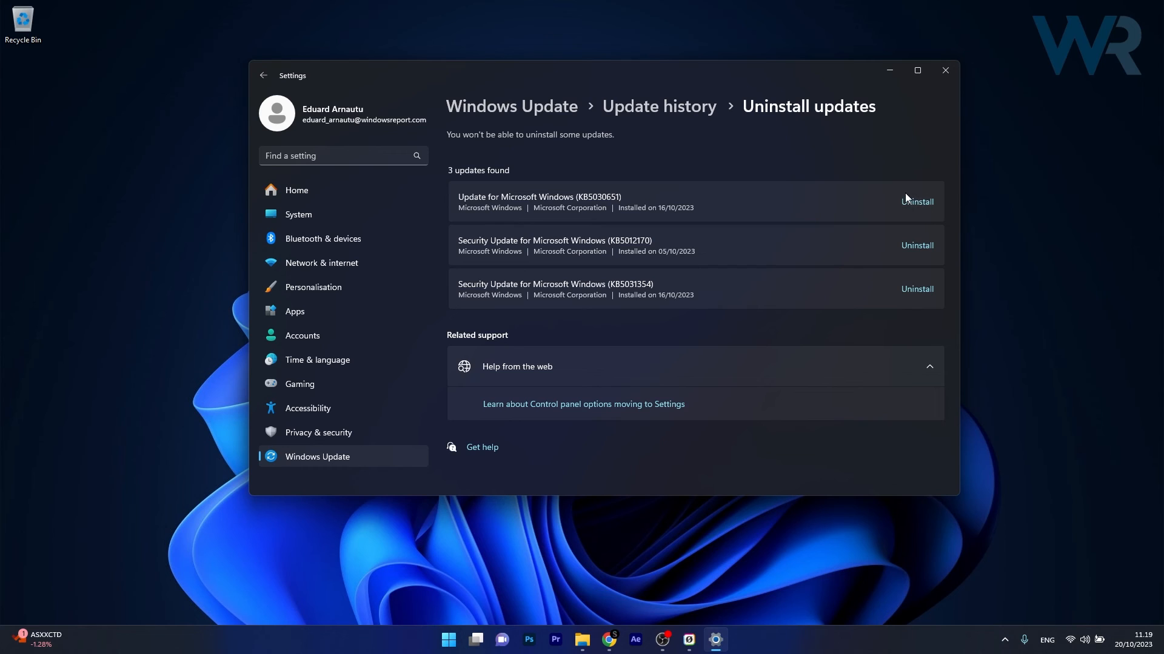
pyautogui.moveTo(809, 180)
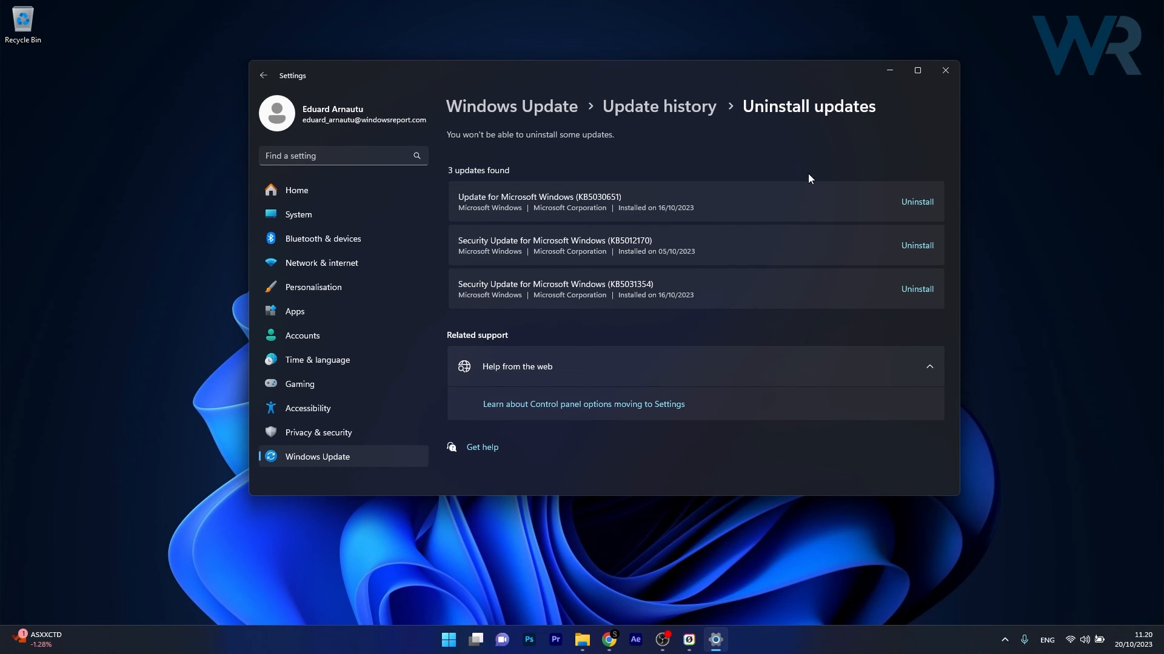
pyautogui.moveTo(866, 163)
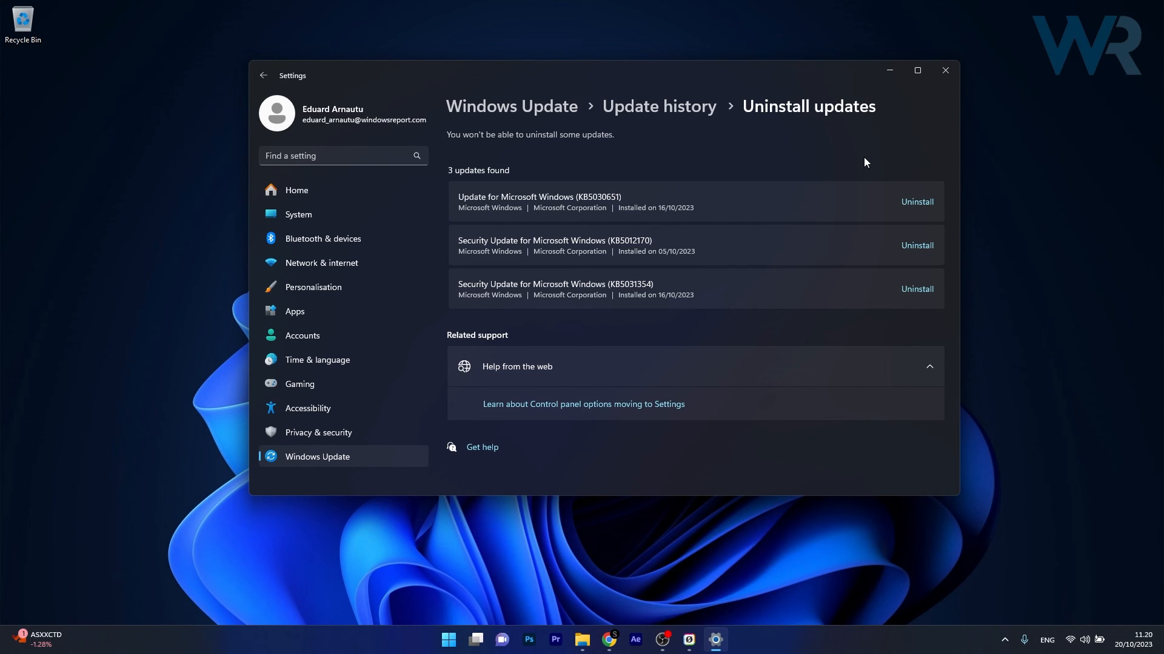
pyautogui.moveTo(945, 70)
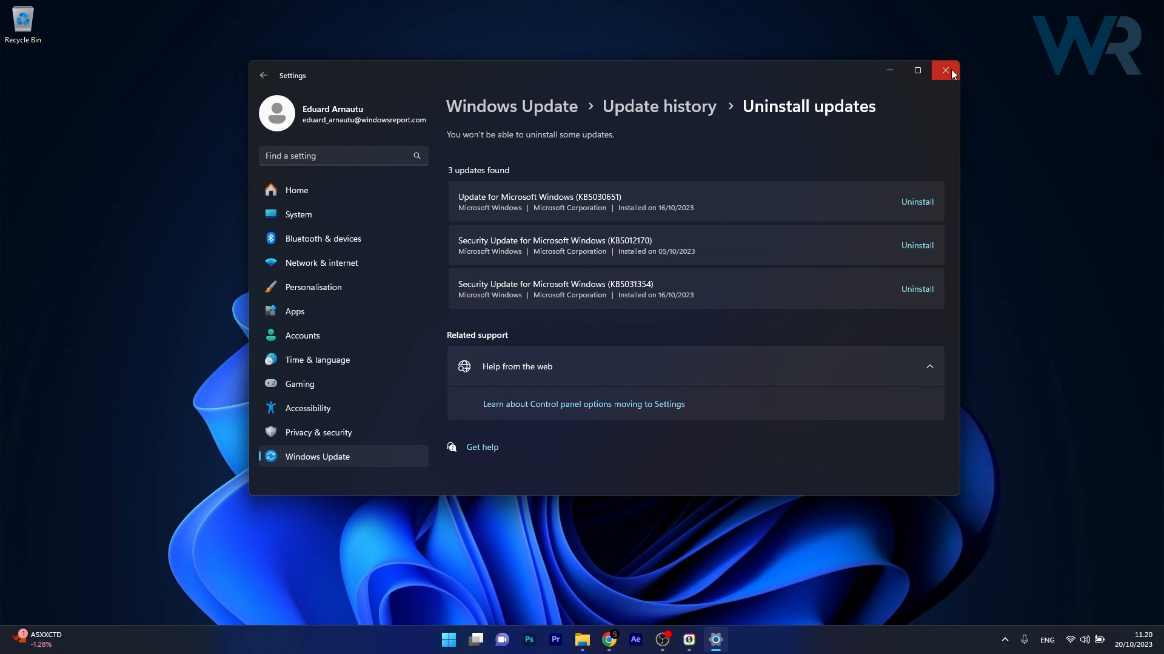
# Step: Close the Settings window without uninstalling any update
pyautogui.click(944, 70)
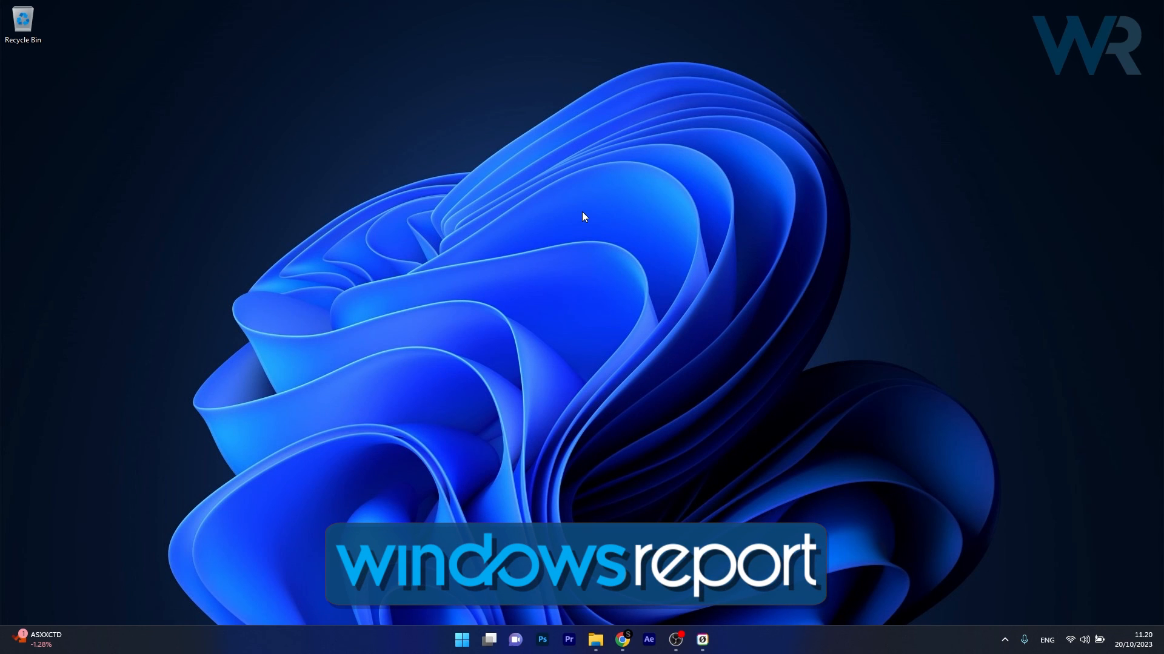
pyautogui.moveTo(676, 444)
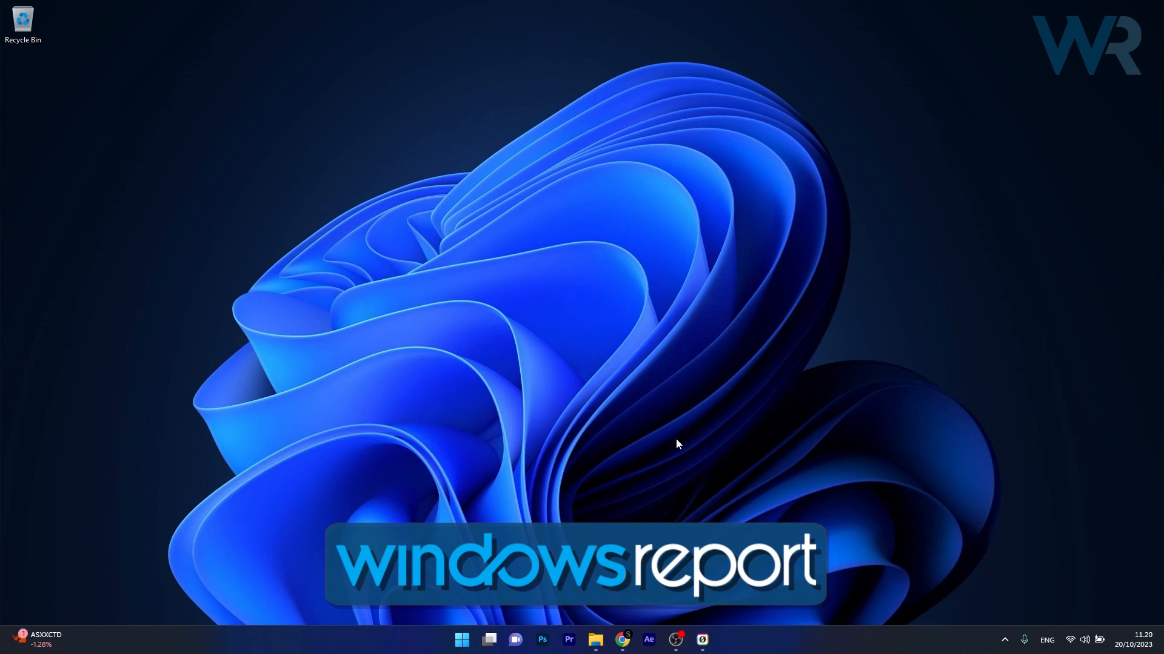